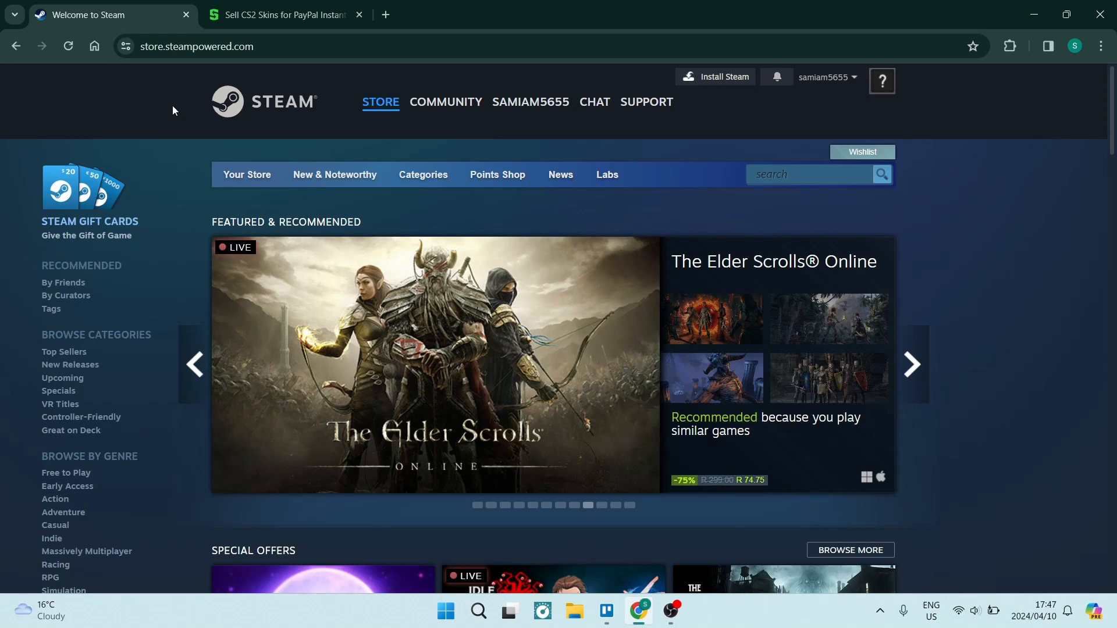
Alternate between the Steam Store and SkinCashier tabs, ending on the SkinCashier 'Sell CS2 Skins' page
left_click(910, 364)
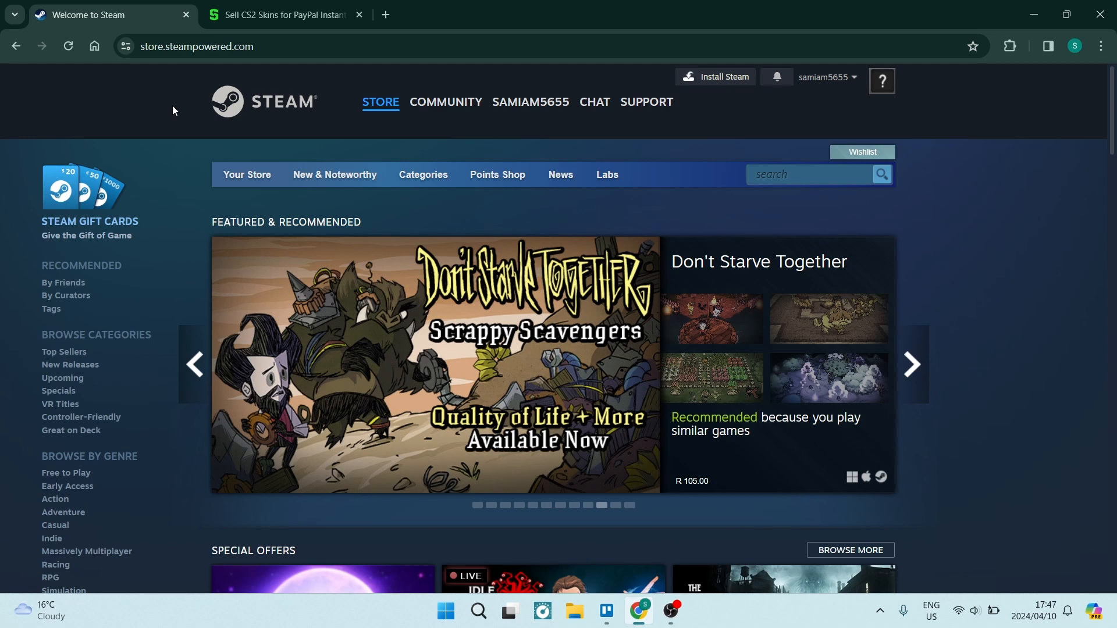
left_click(910, 364)
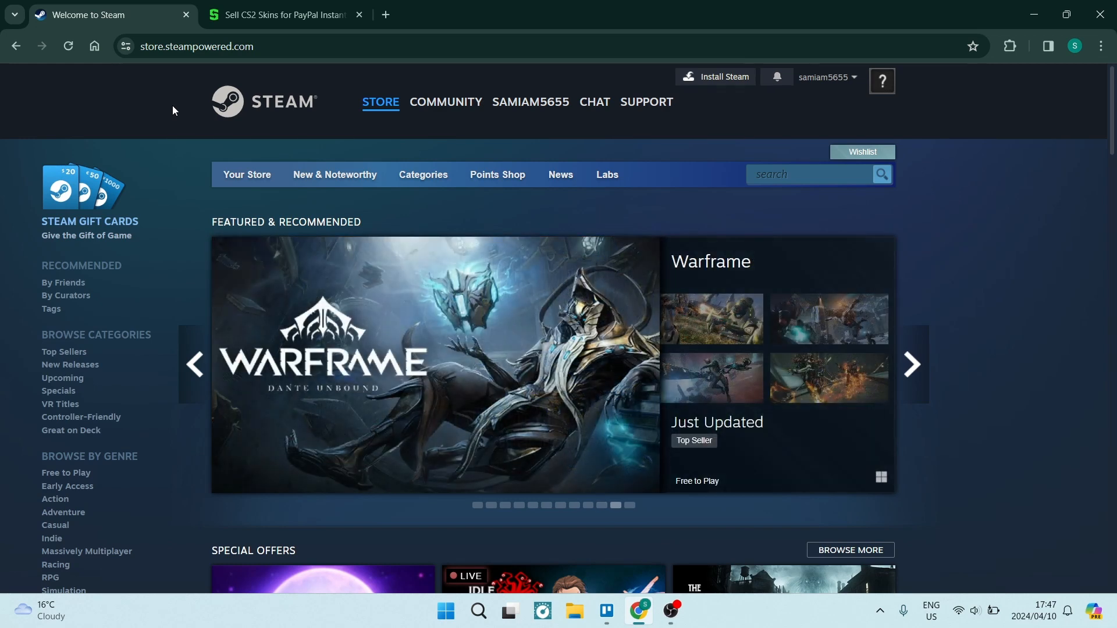
mouse_move(422, 175)
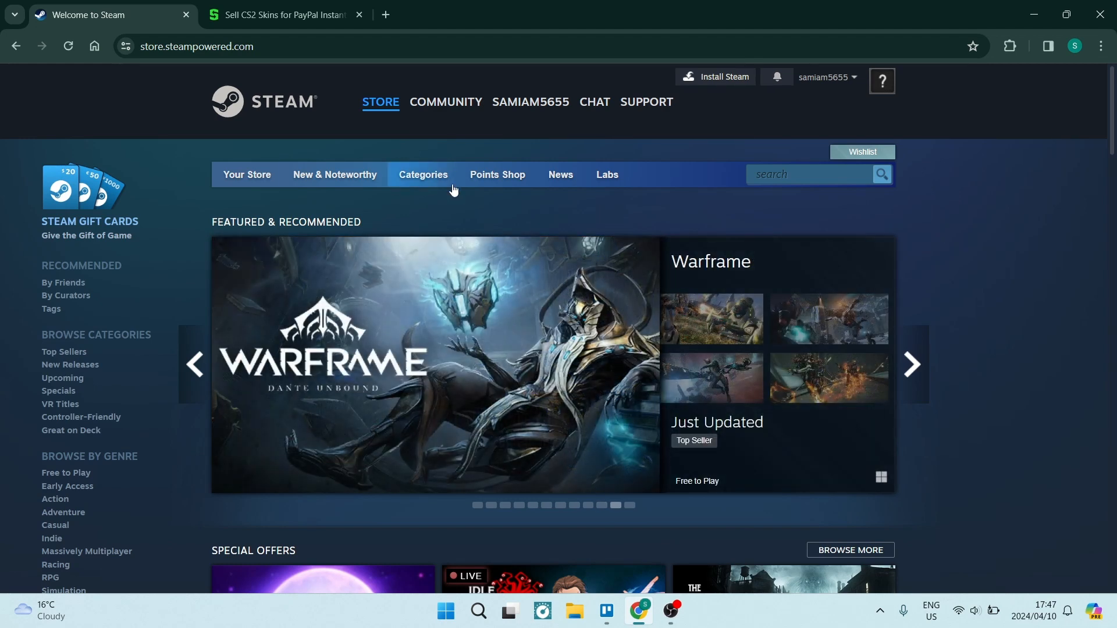
mouse_move(141, 123)
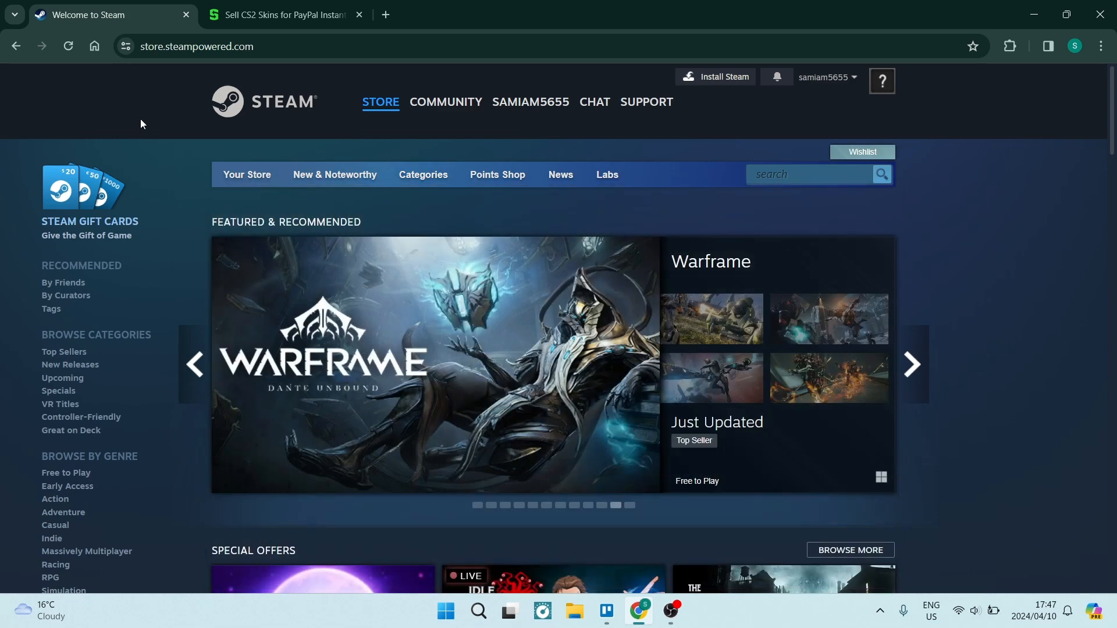
left_click(281, 14)
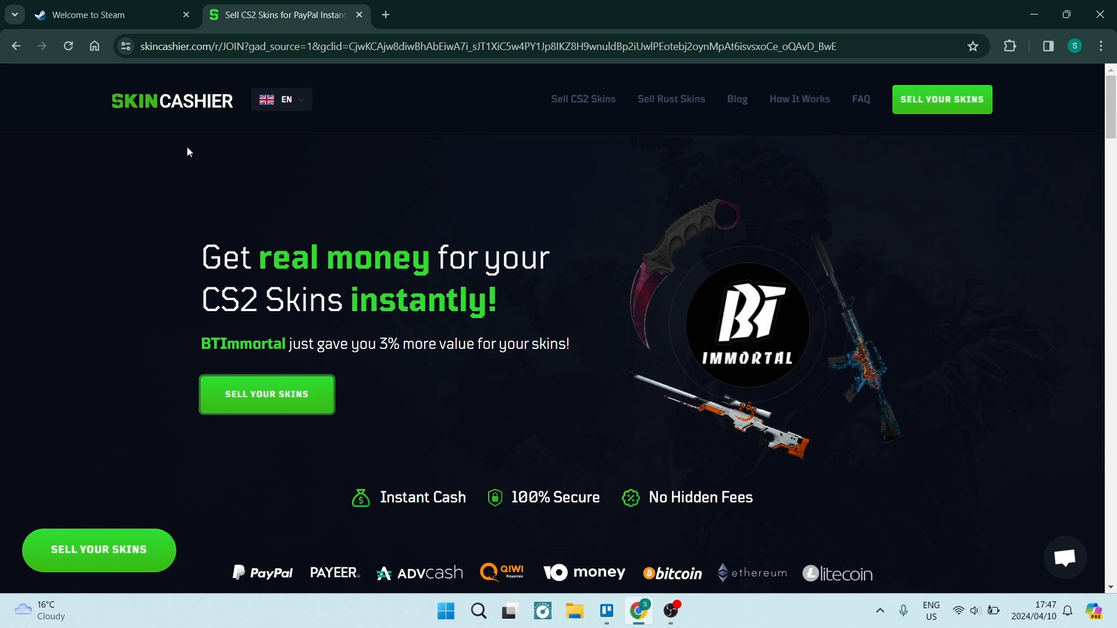
mouse_move(175, 78)
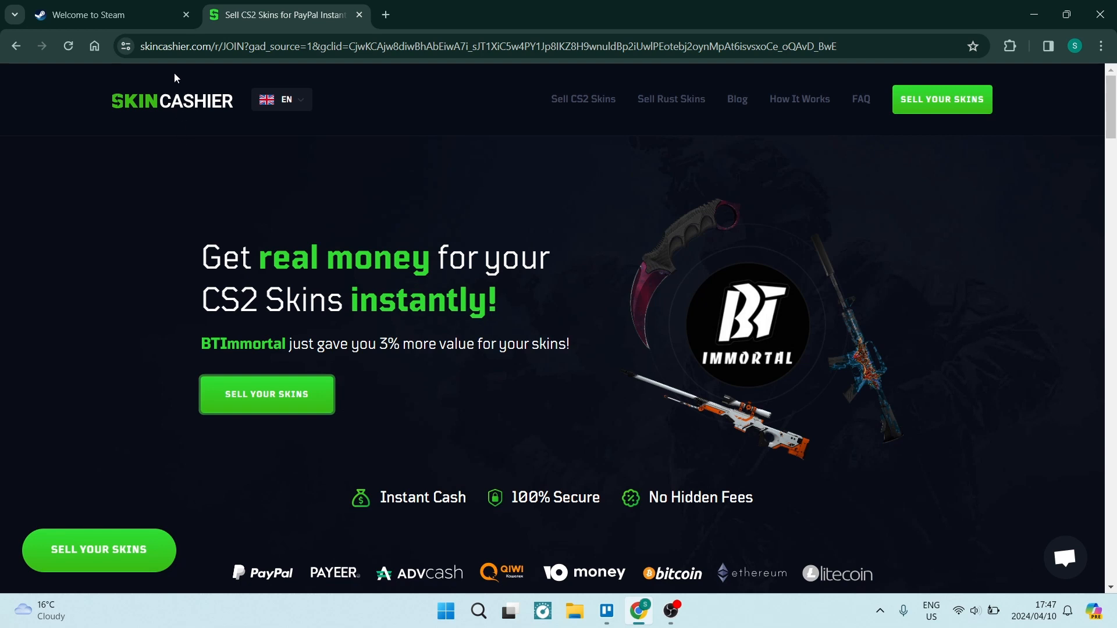
mouse_move(181, 166)
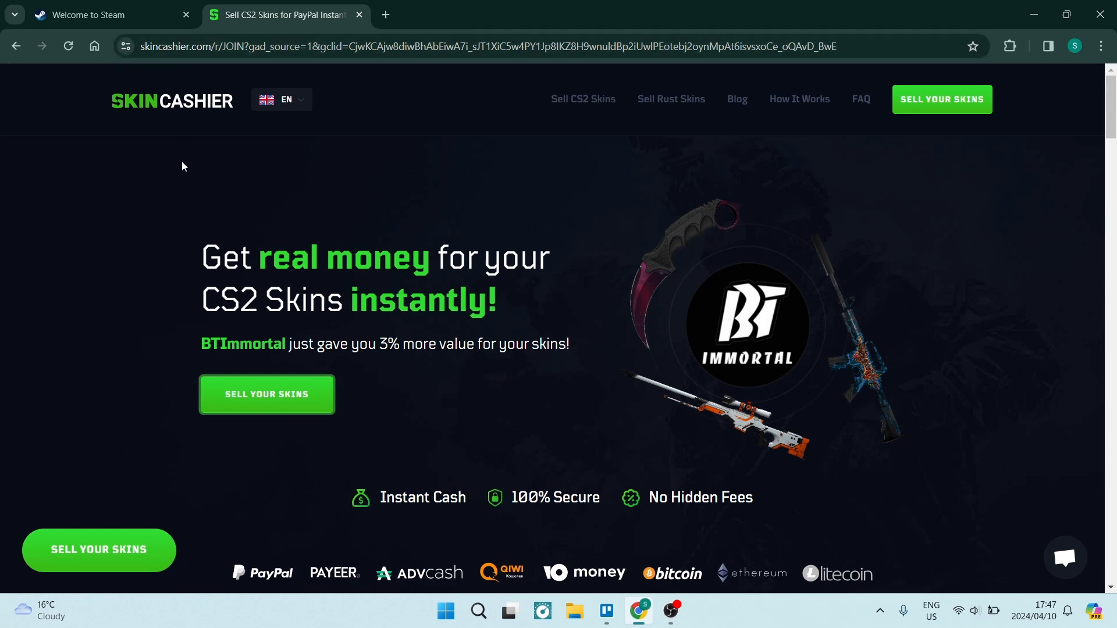
left_click(107, 14)
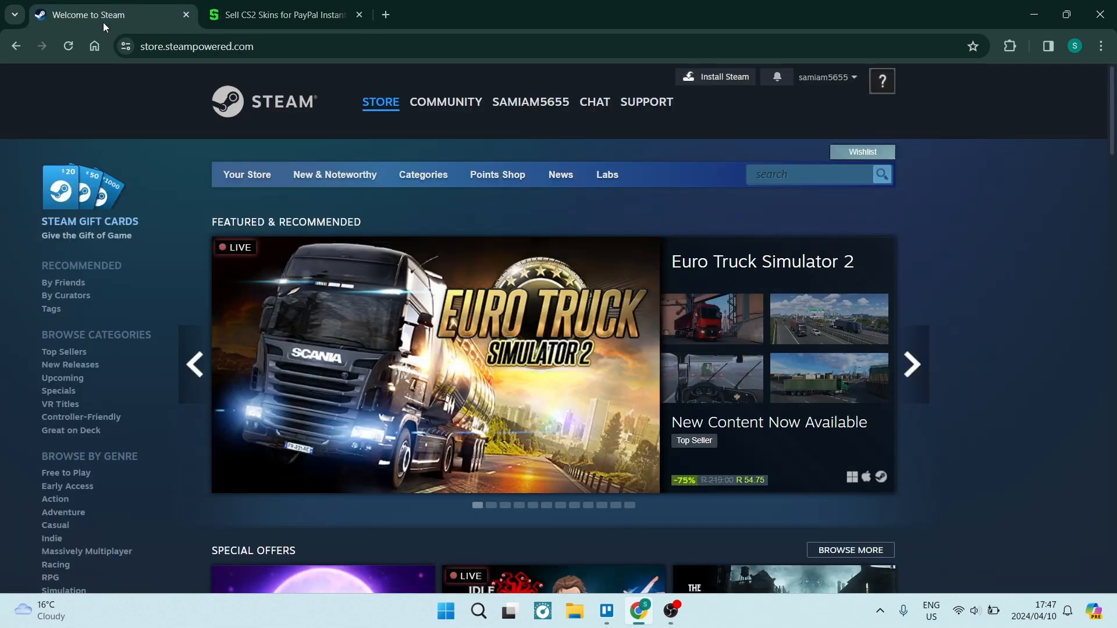
left_click(281, 14)
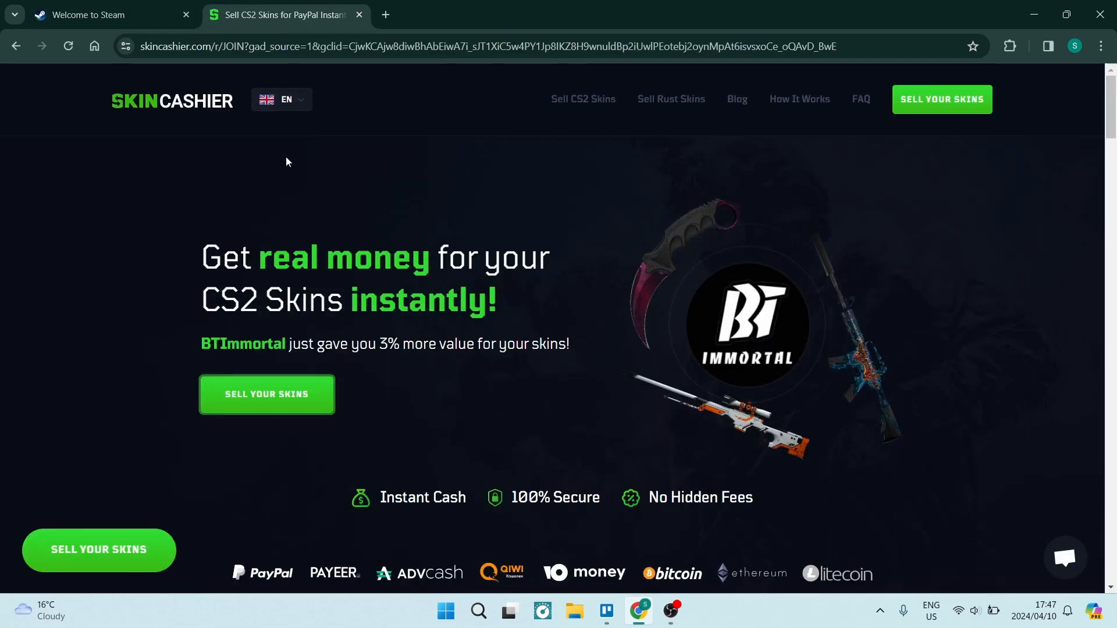
left_click(85, 14)
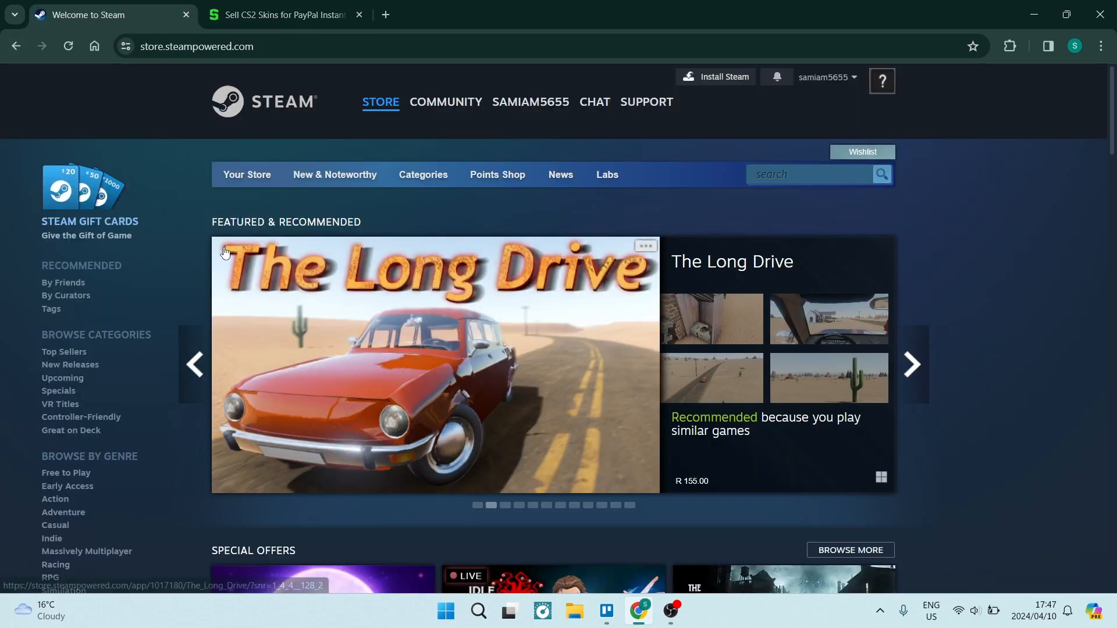
left_click(911, 365)
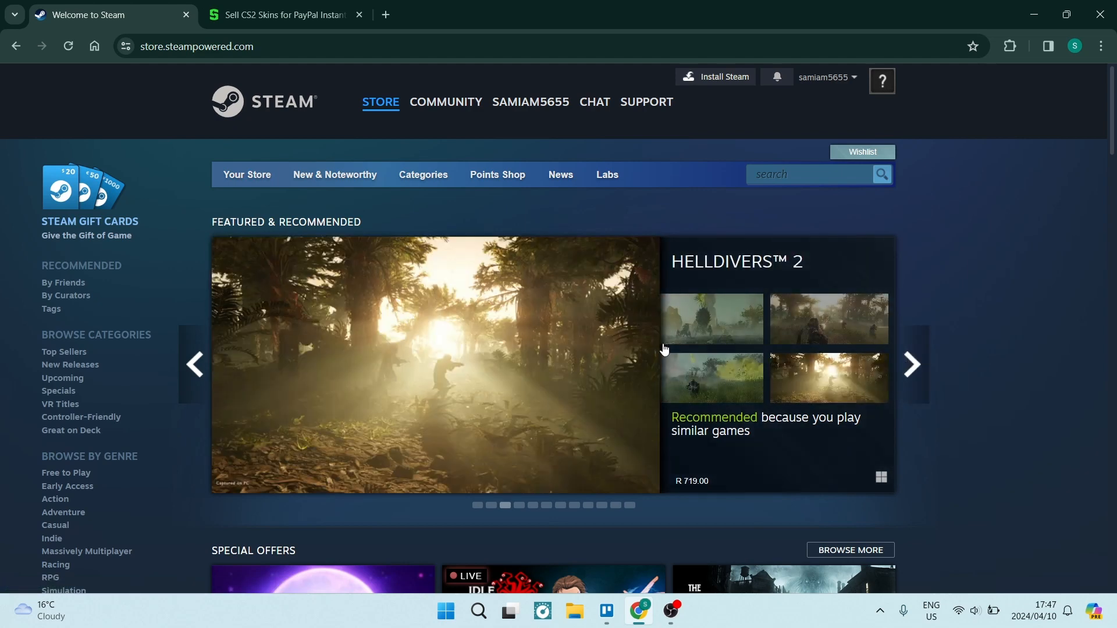
left_click(282, 14)
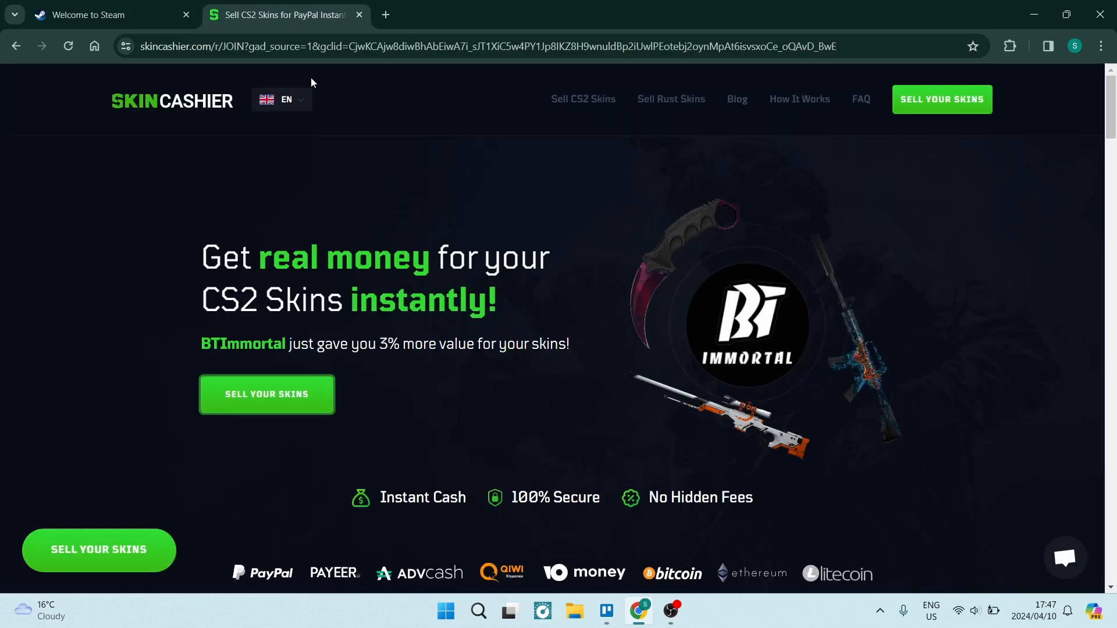
mouse_move(255, 242)
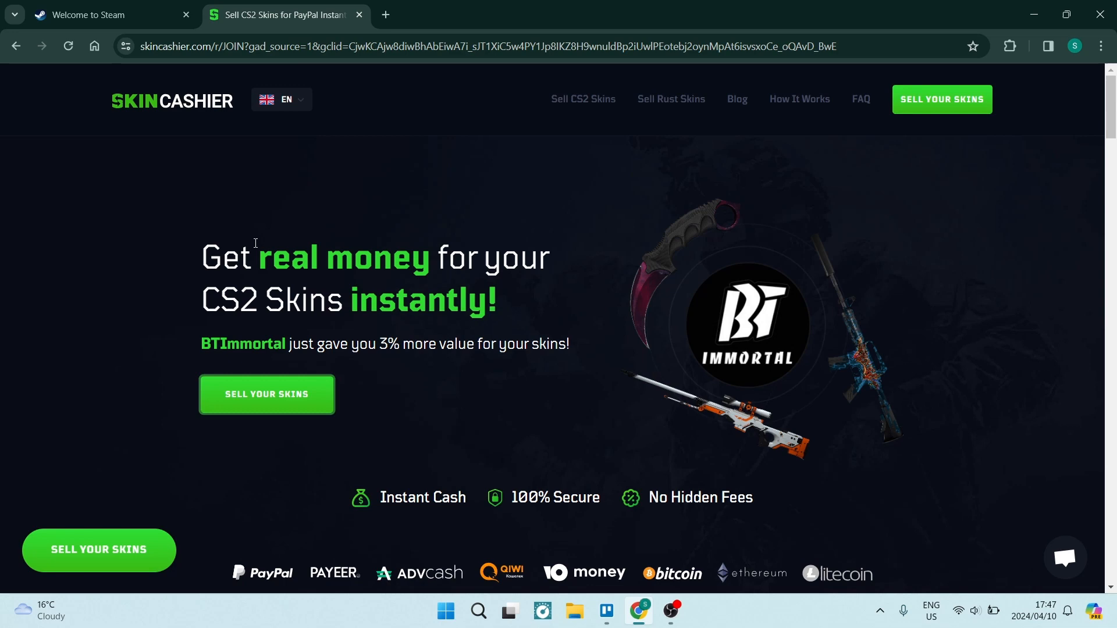
mouse_move(268, 399)
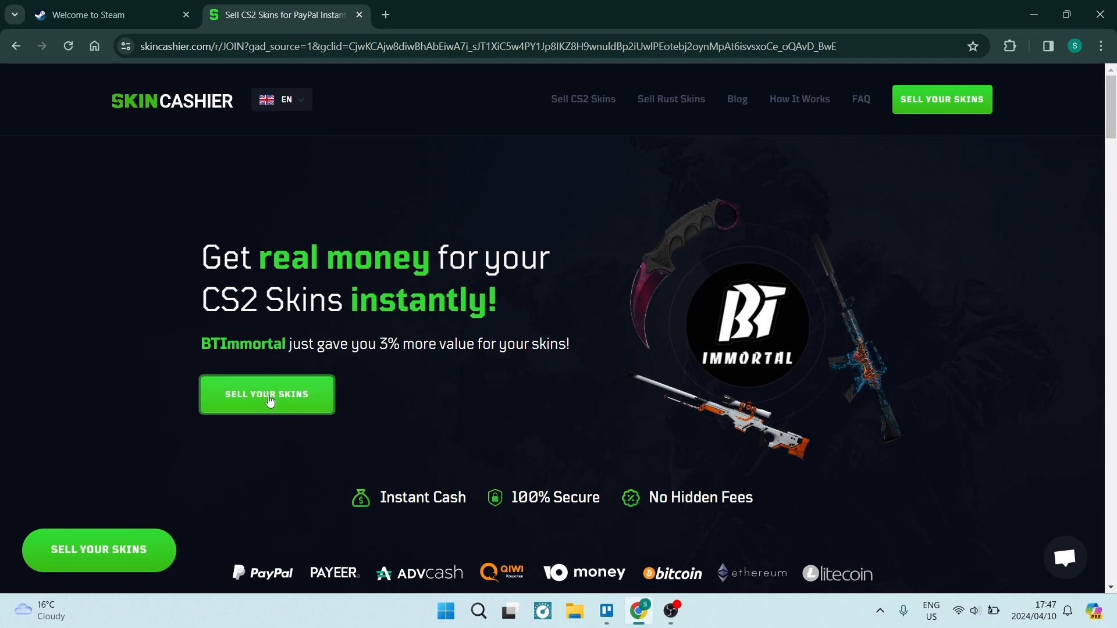
Start 'Sell Your Skins' and sign in through the Steam login popup to load the inventory panel
left_click(266, 394)
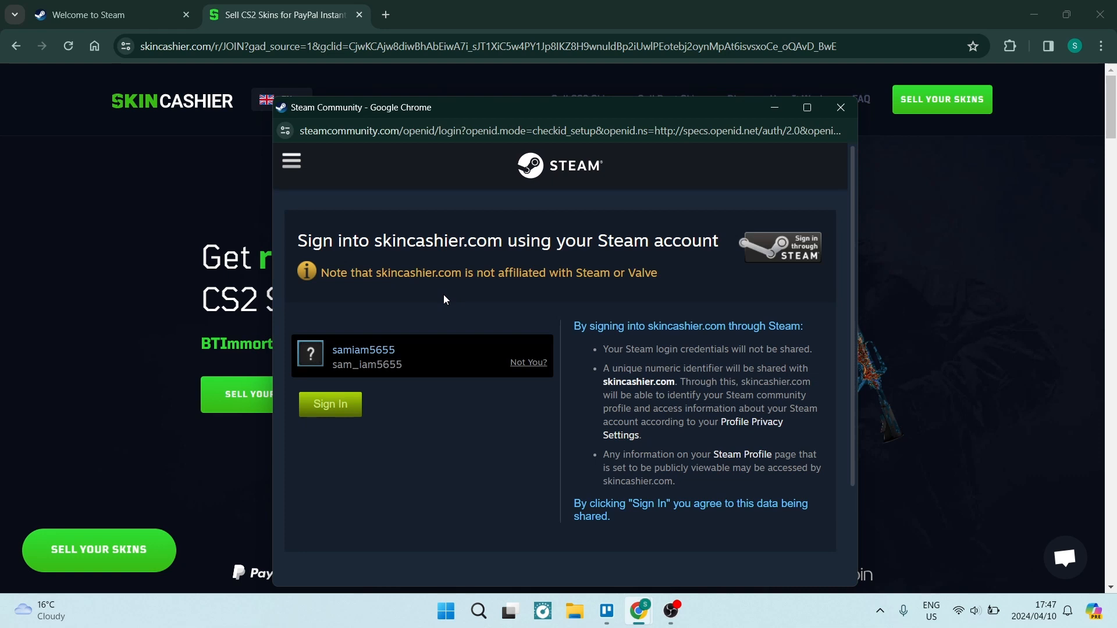
mouse_move(429, 350)
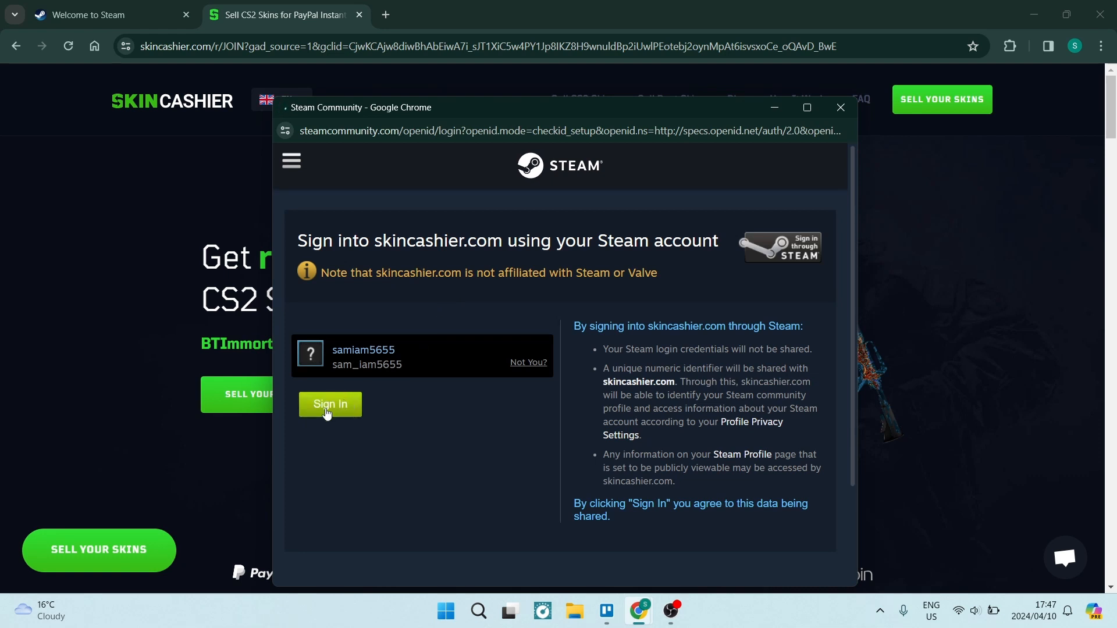
left_click(329, 404)
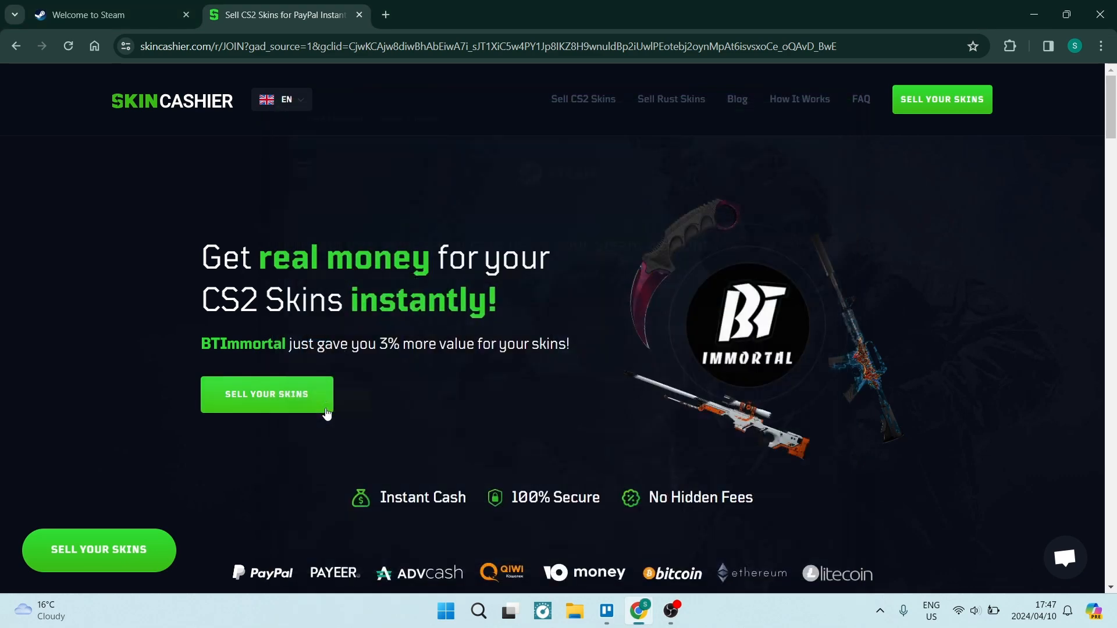
left_click(266, 394)
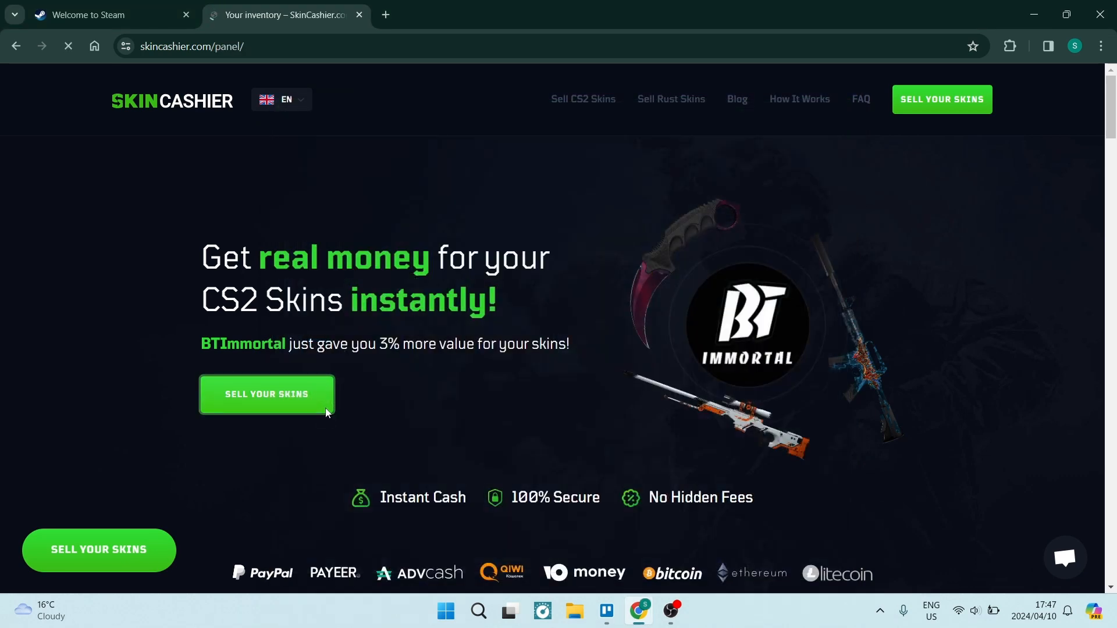
Enter the e-mail on the account setup form and follow the 'here' link to find the Steam trade URL
left_click(265, 394)
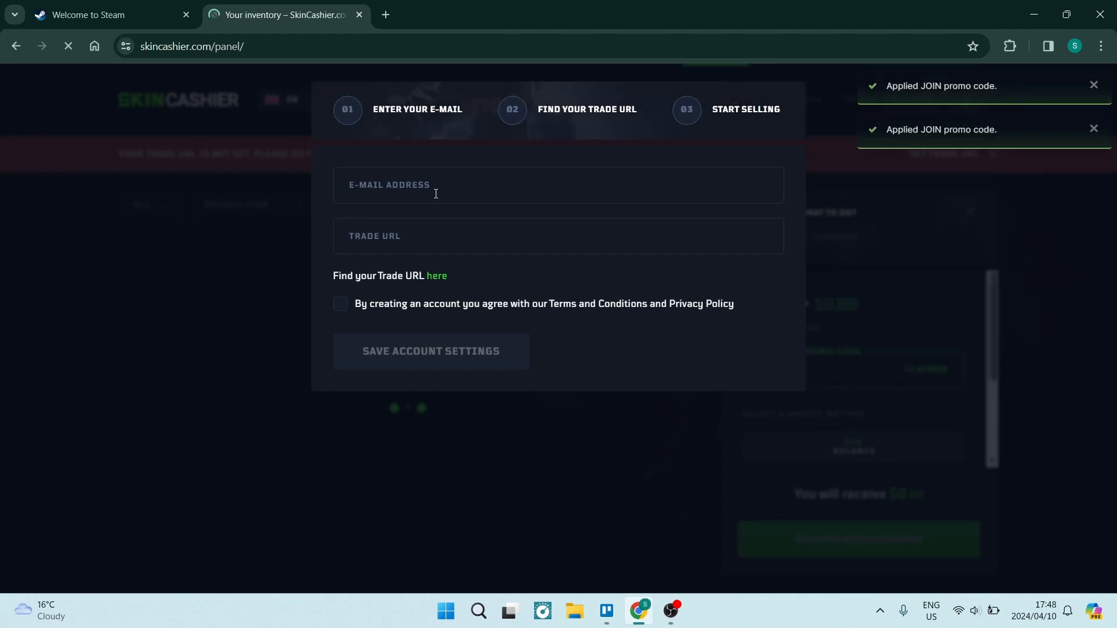
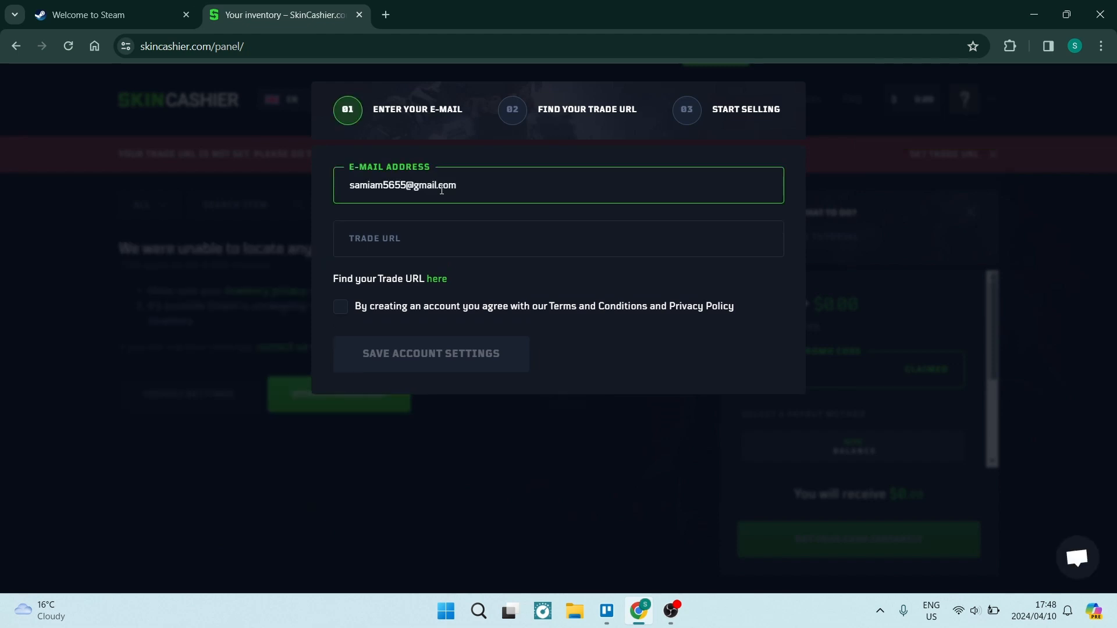
left_click(434, 237)
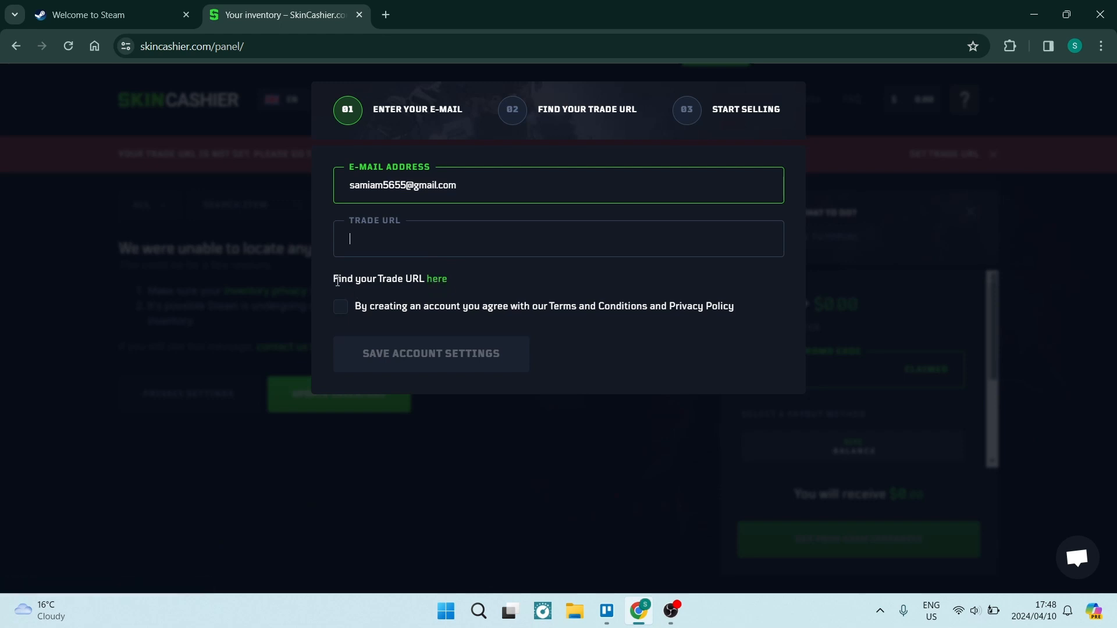
mouse_move(437, 278)
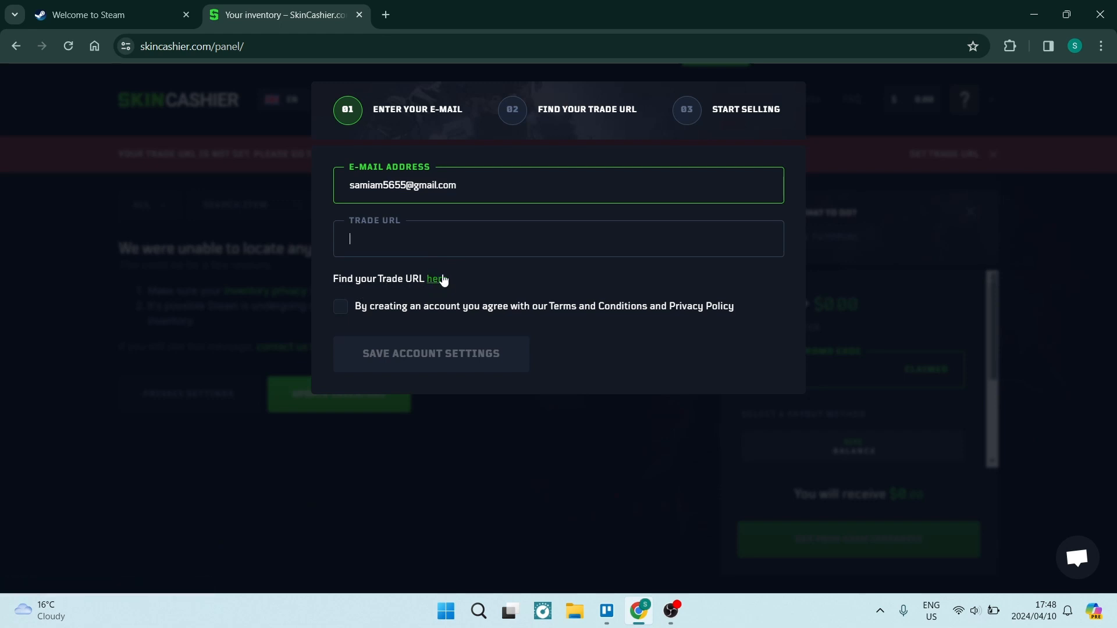
left_click(430, 353)
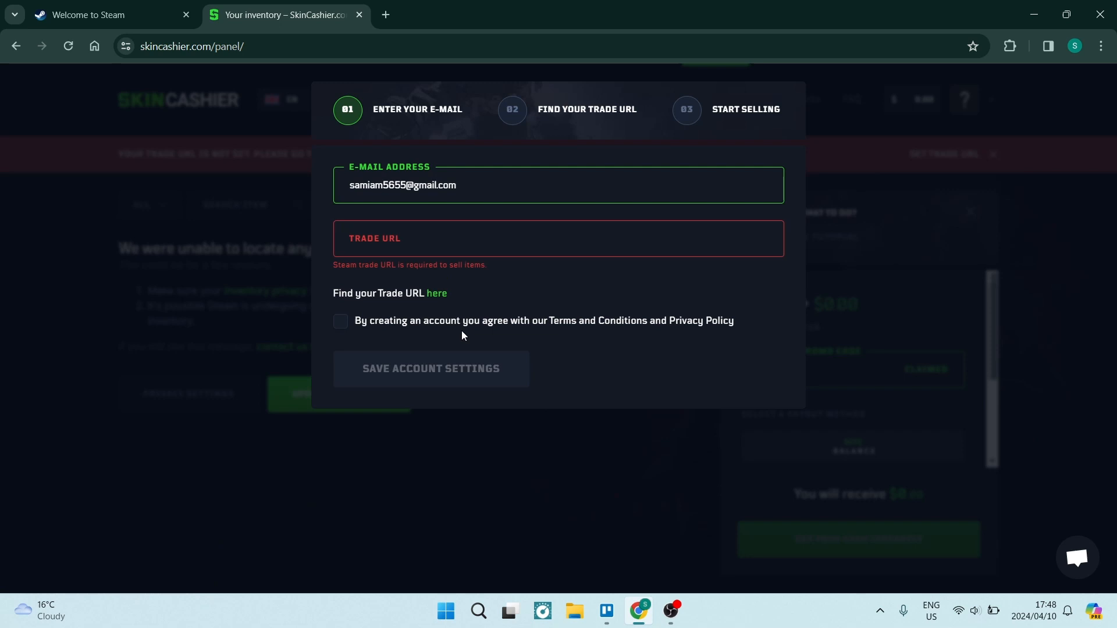
Copy the Trade URL from Steam's Third-Party Sites section and return to the SkinCashier tab
left_click(436, 293)
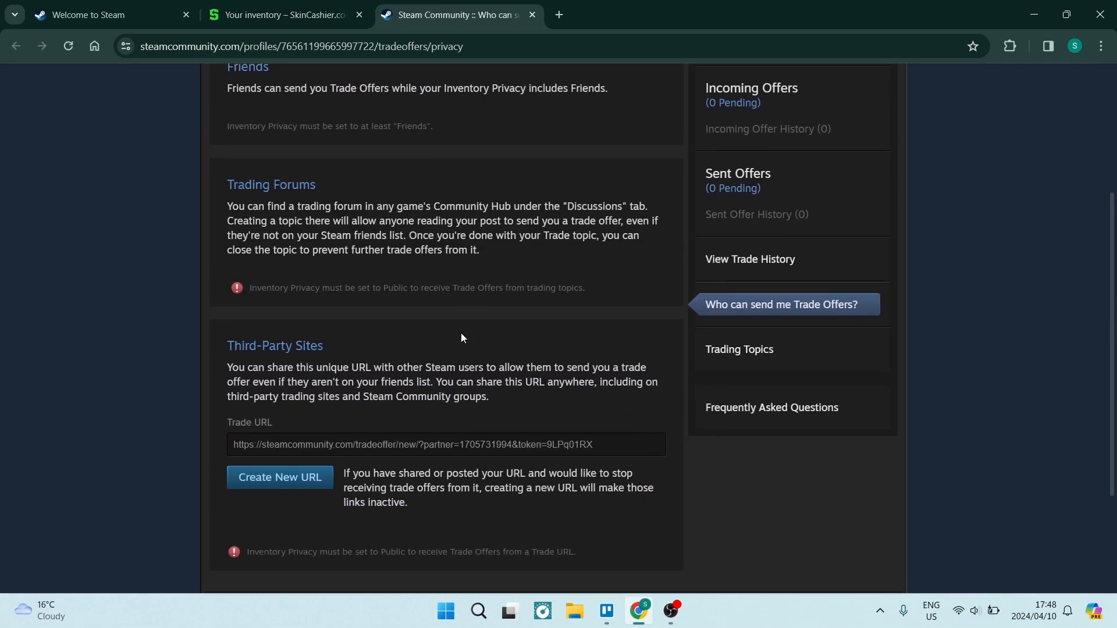
scroll("down", 3)
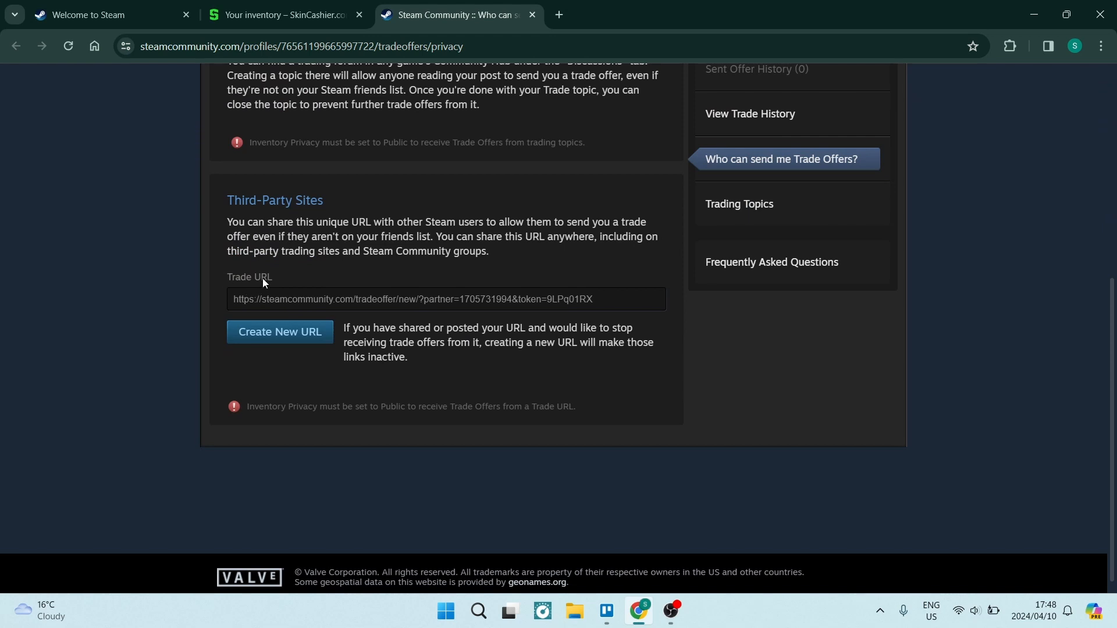
triple_click(412, 299)
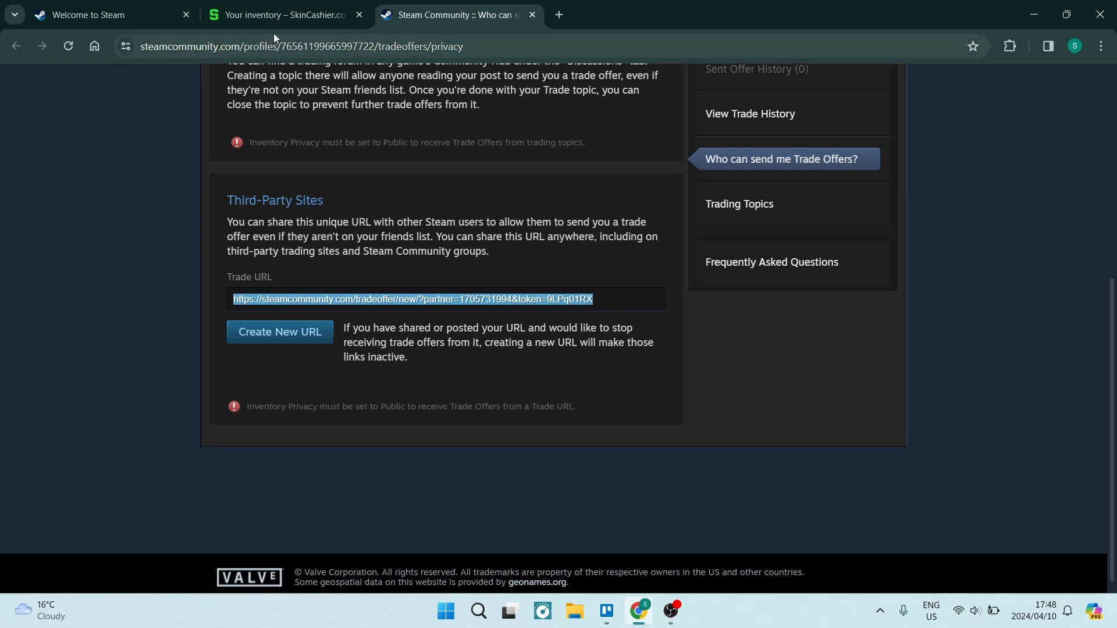
left_click(285, 14)
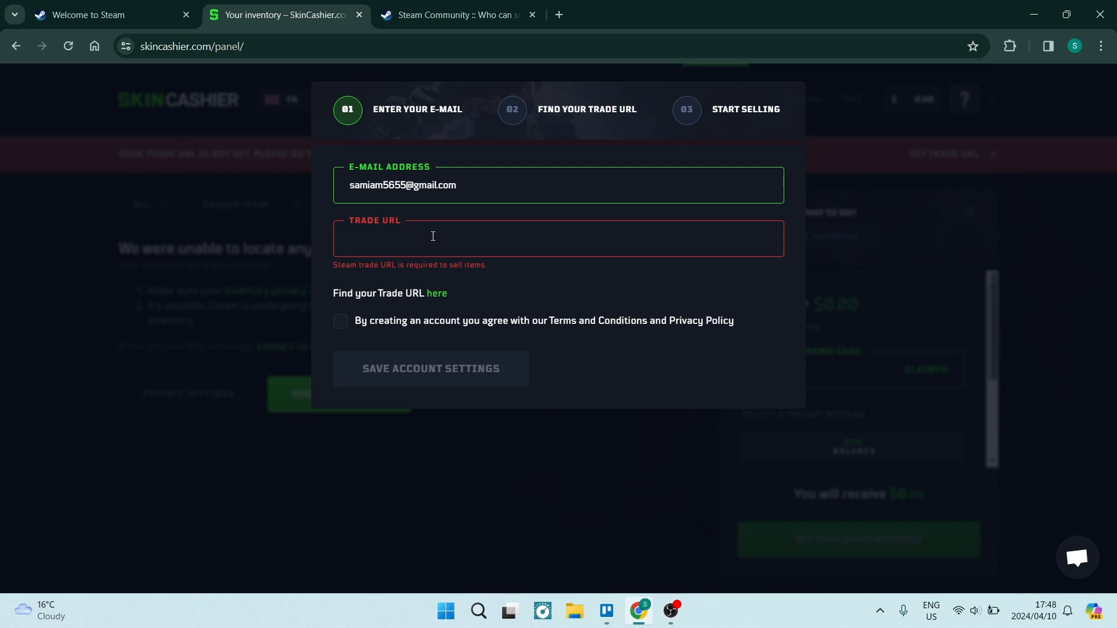
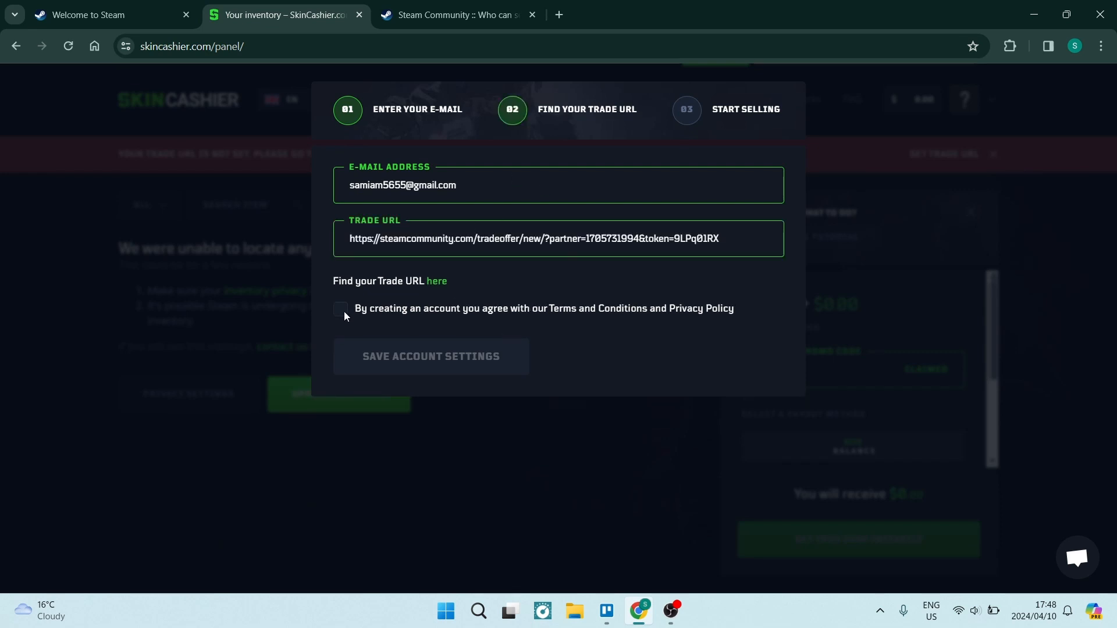
Paste the steamcommunity.com trade-offer URL, accept the Terms and Conditions and save the account settings
left_click(341, 309)
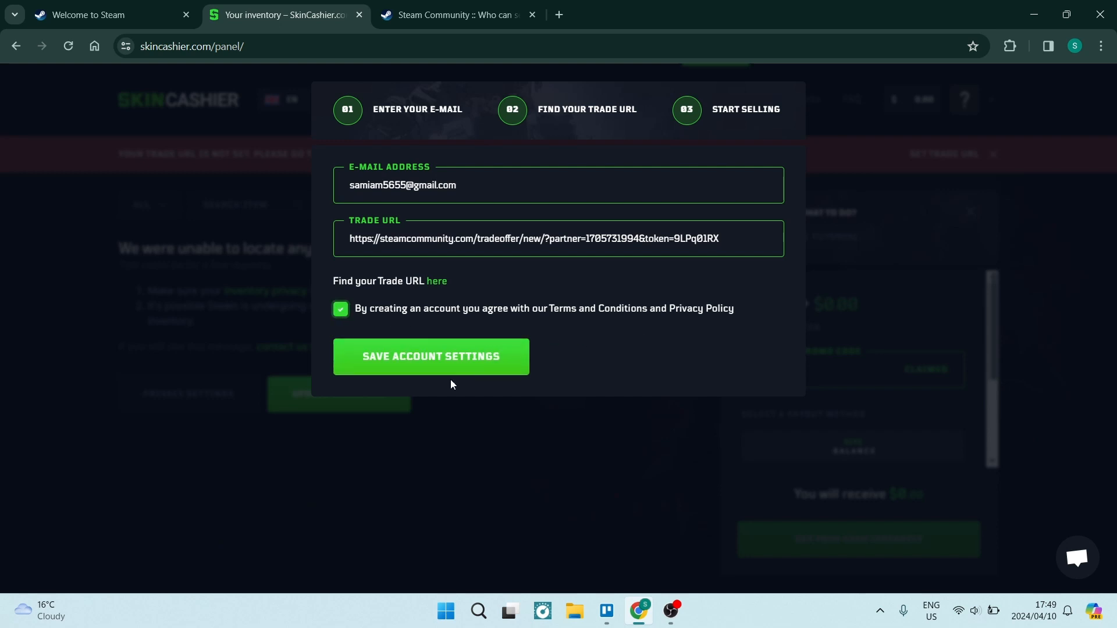
left_click(430, 357)
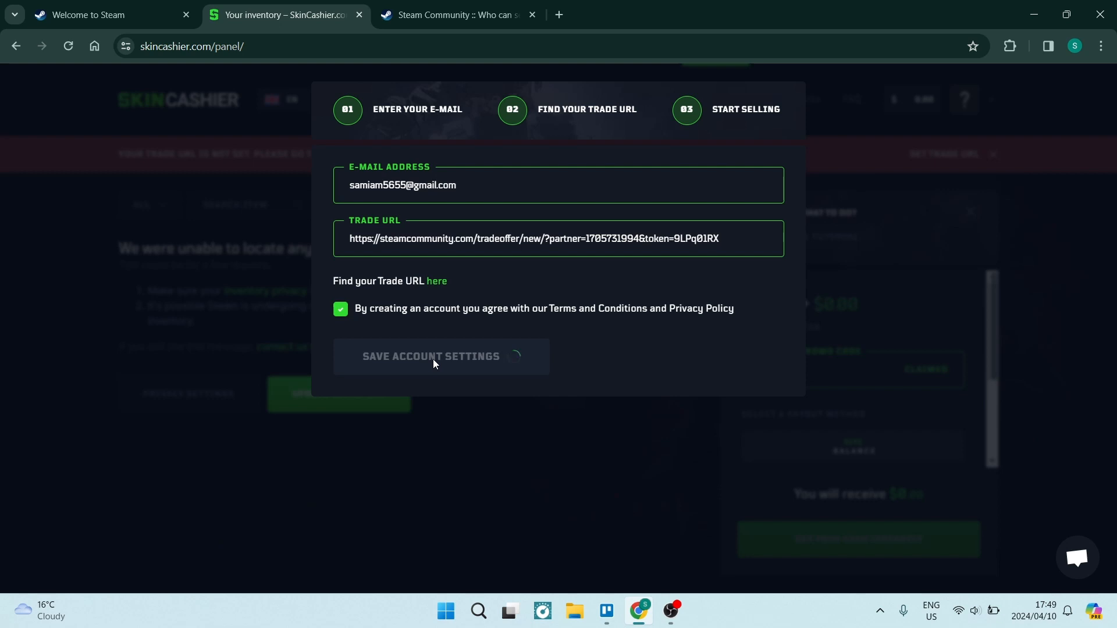
left_click(431, 356)
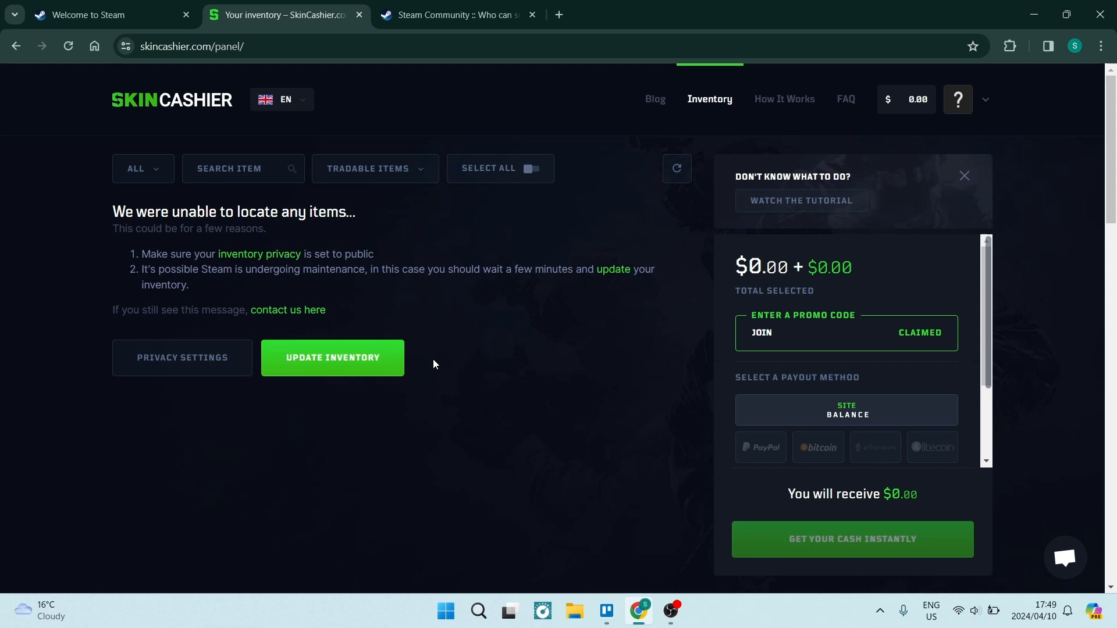
mouse_move(467, 350)
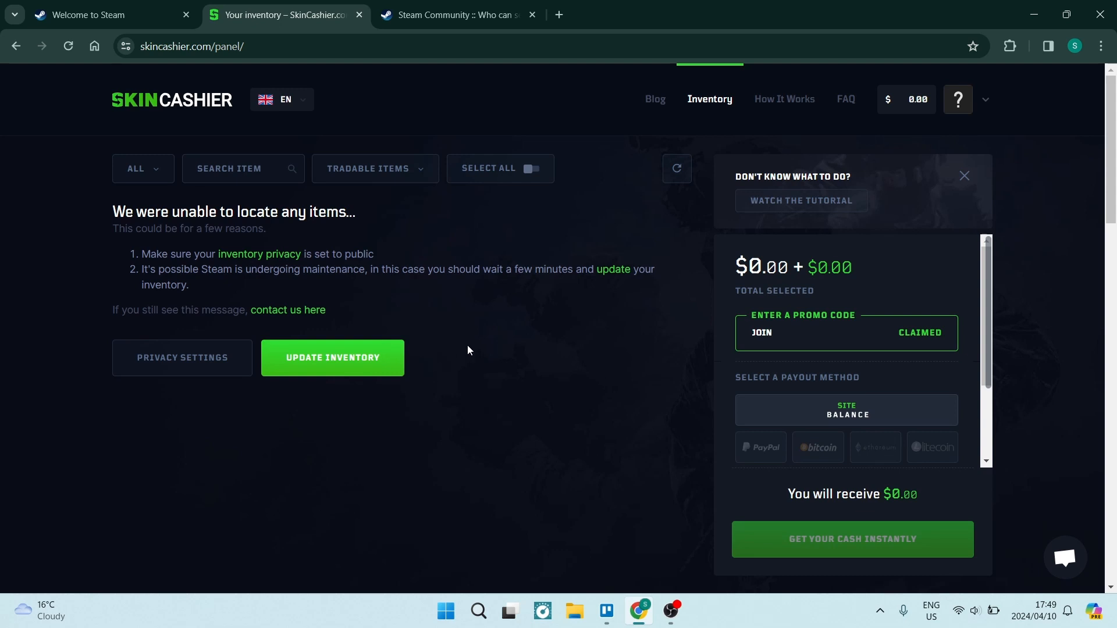
mouse_move(797, 289)
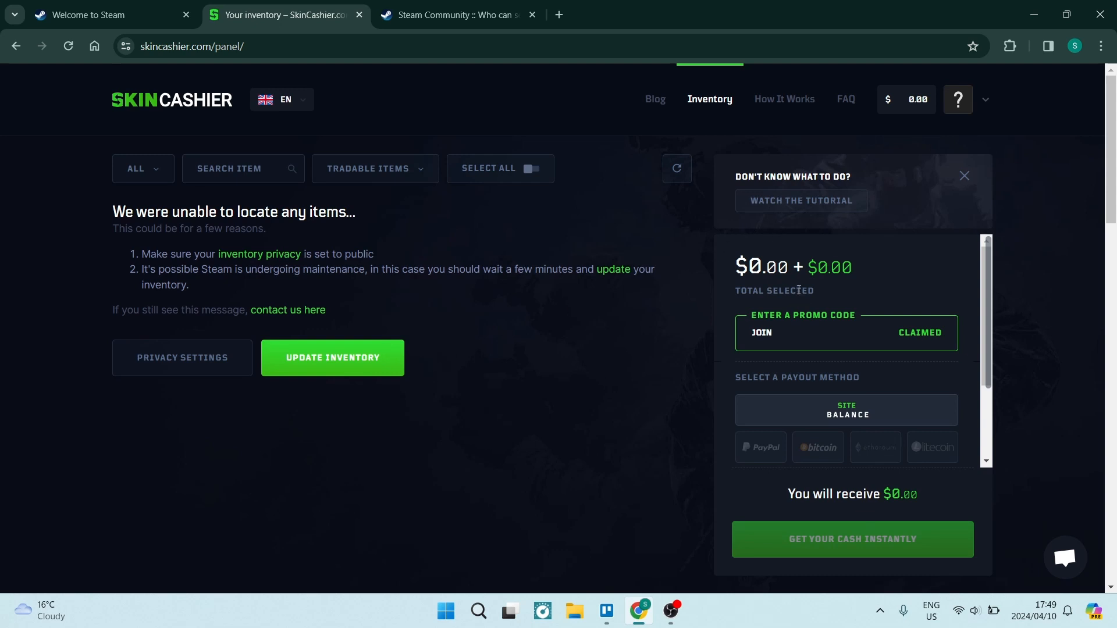
mouse_move(597, 246)
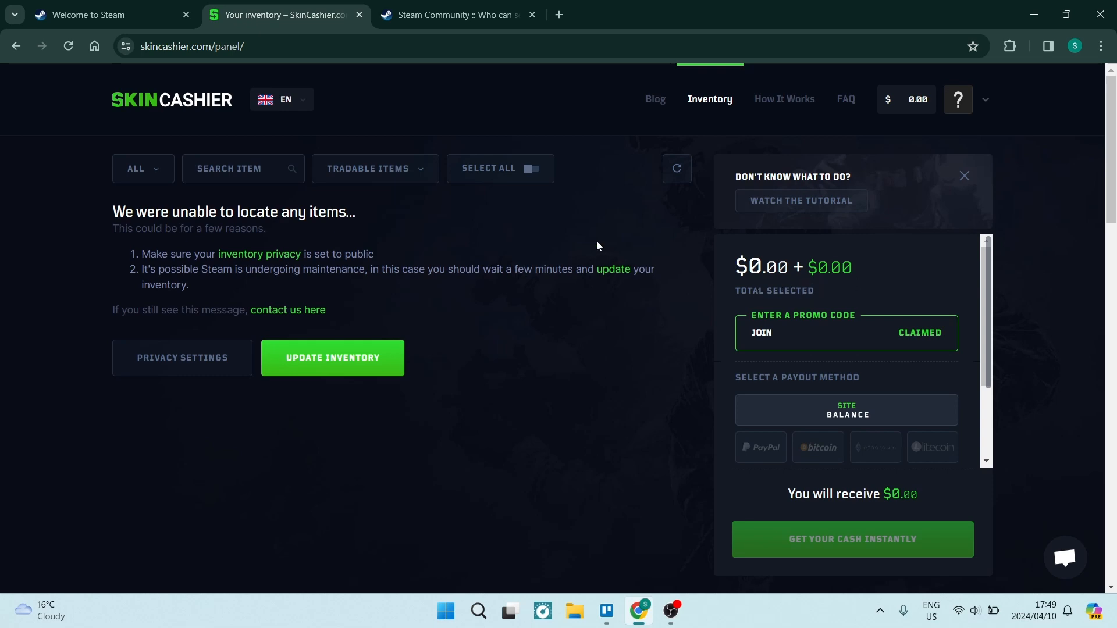
left_click(111, 14)
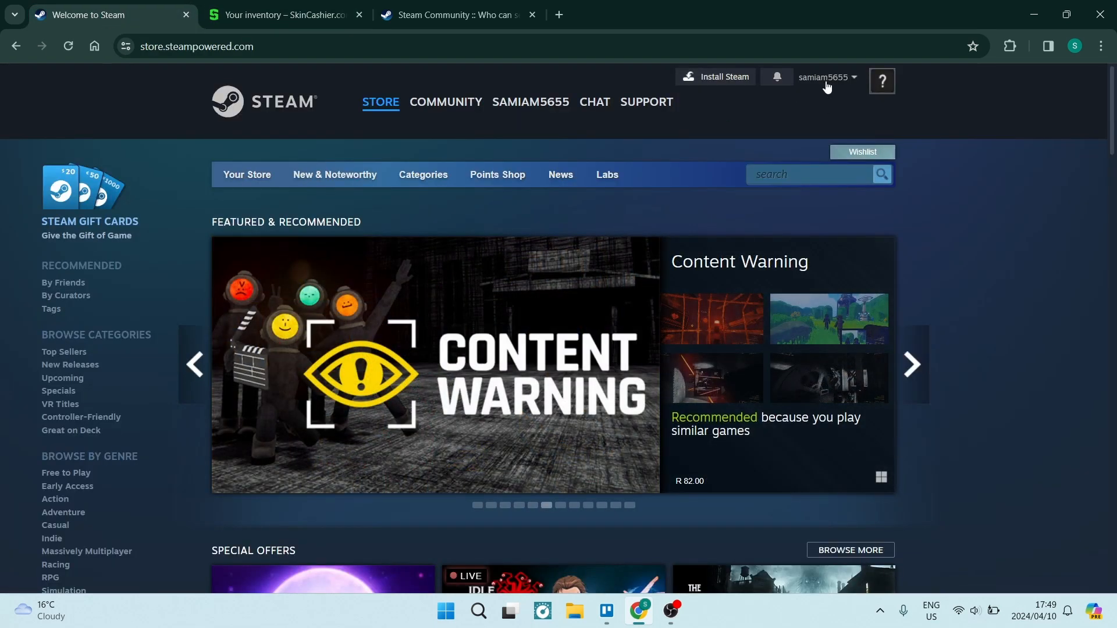
left_click(825, 76)
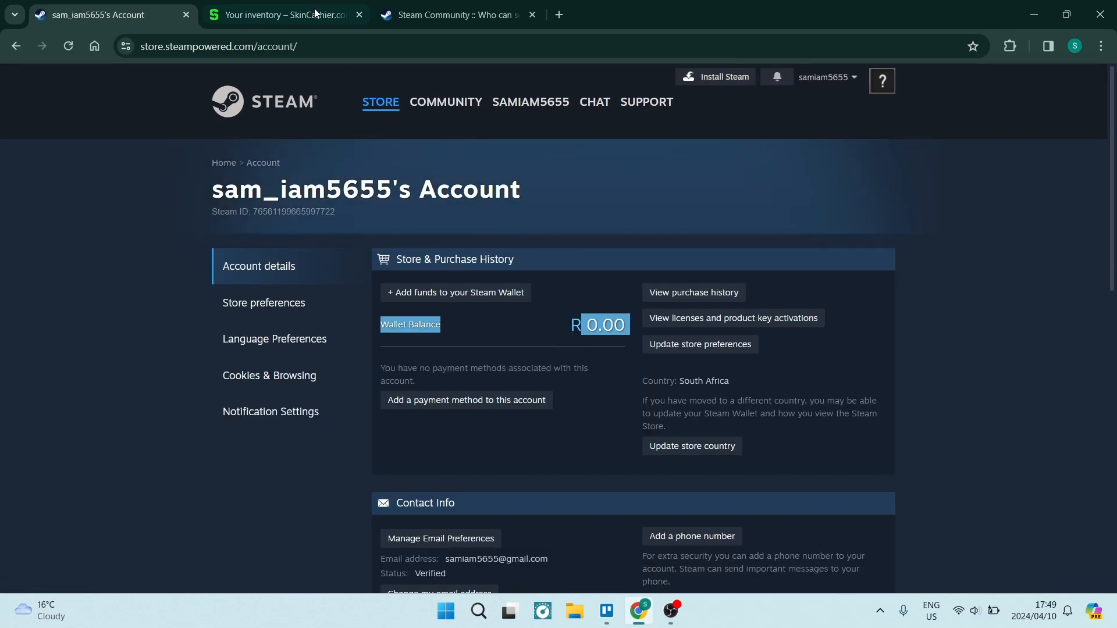
left_click(285, 14)
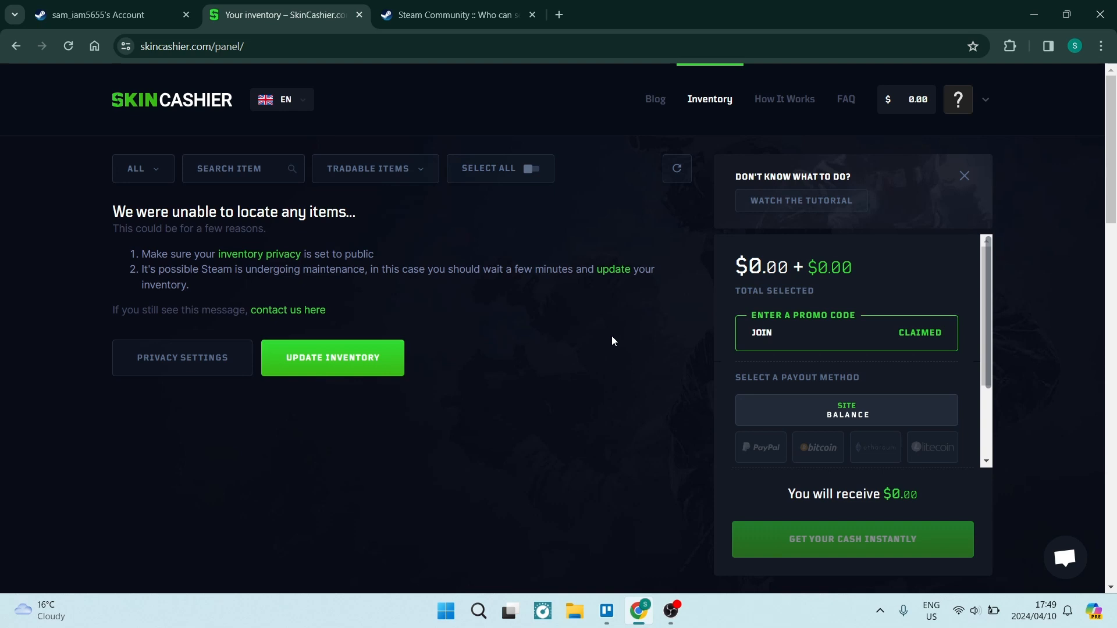
mouse_move(489, 332)
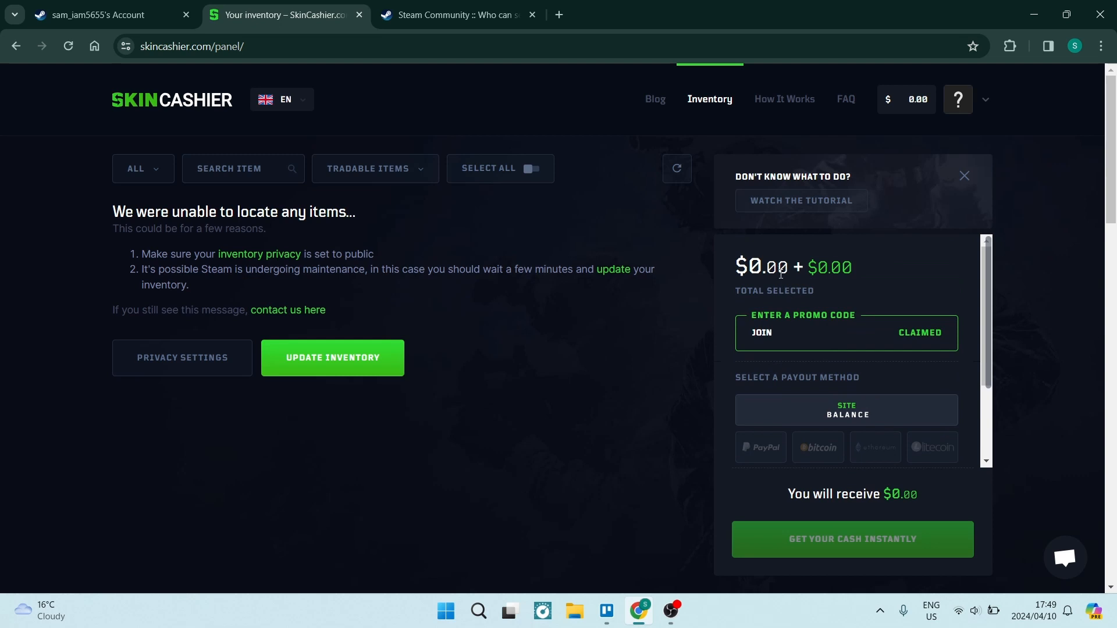
mouse_move(868, 386)
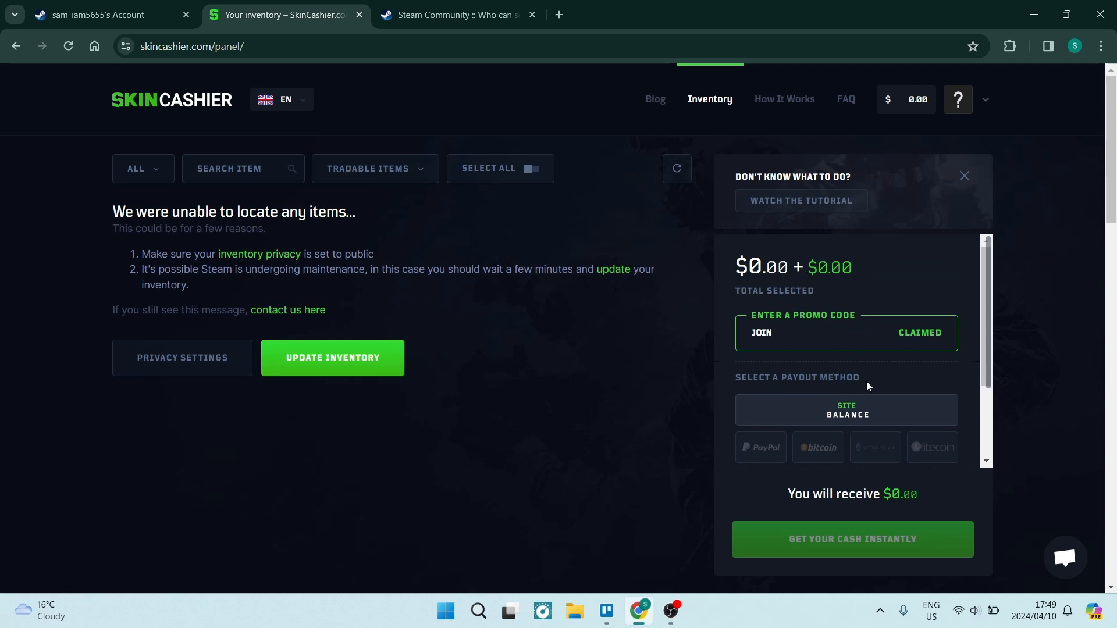
scroll("down", 3)
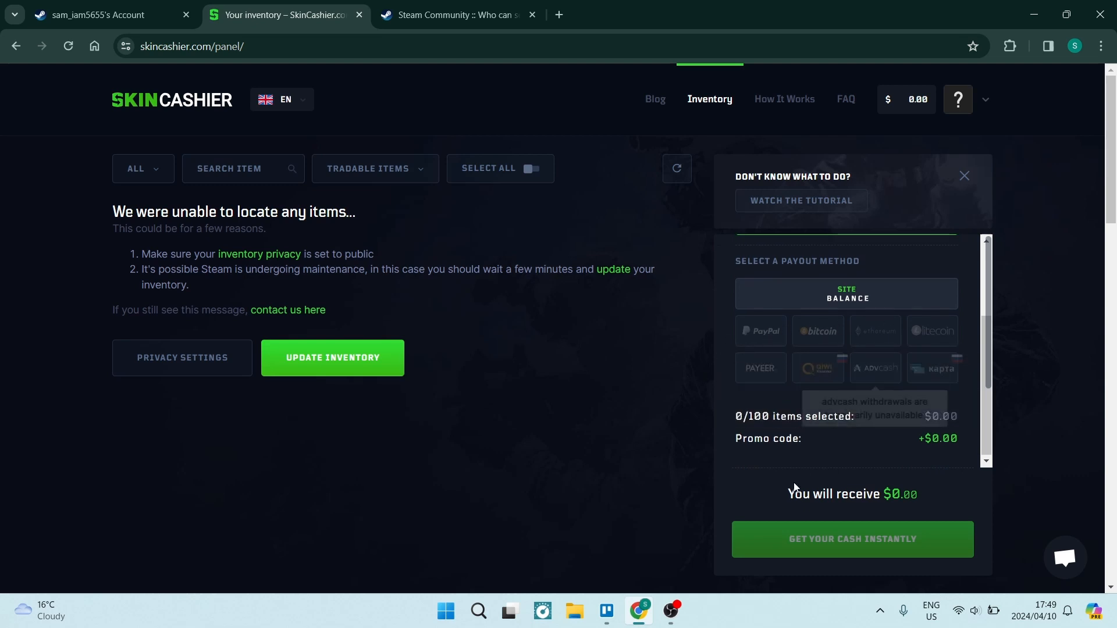
mouse_move(675, 358)
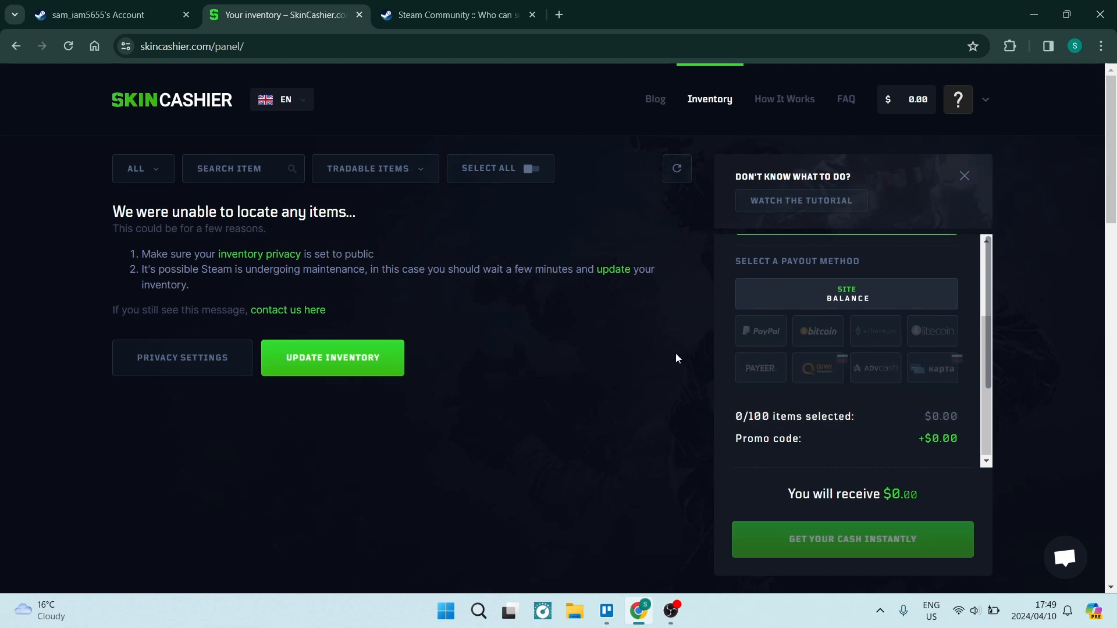
mouse_move(756, 379)
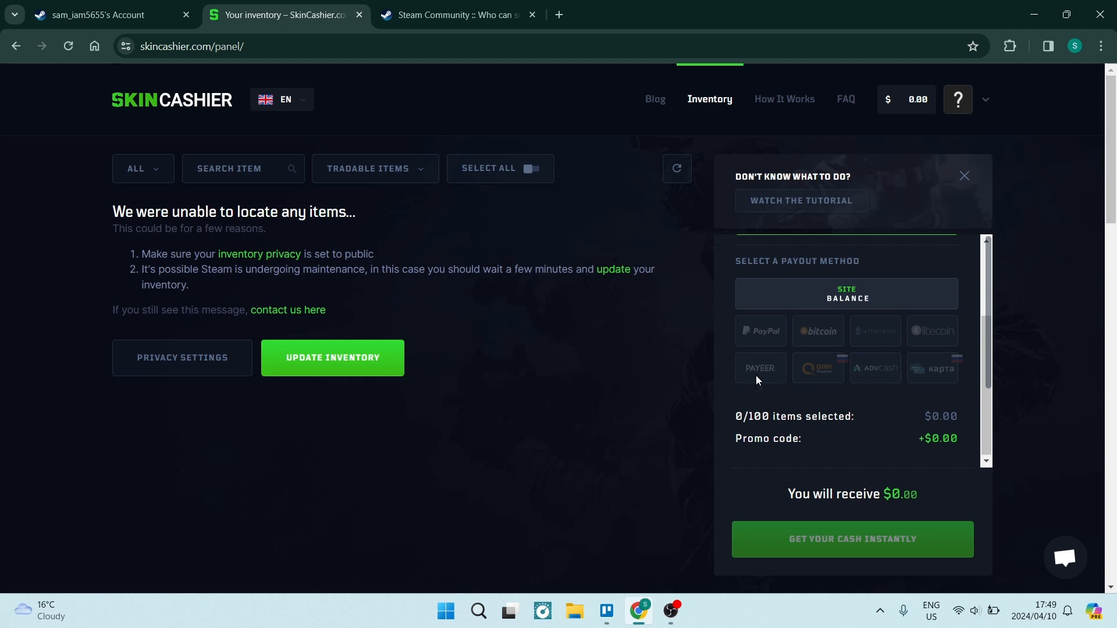
scroll("down", 3)
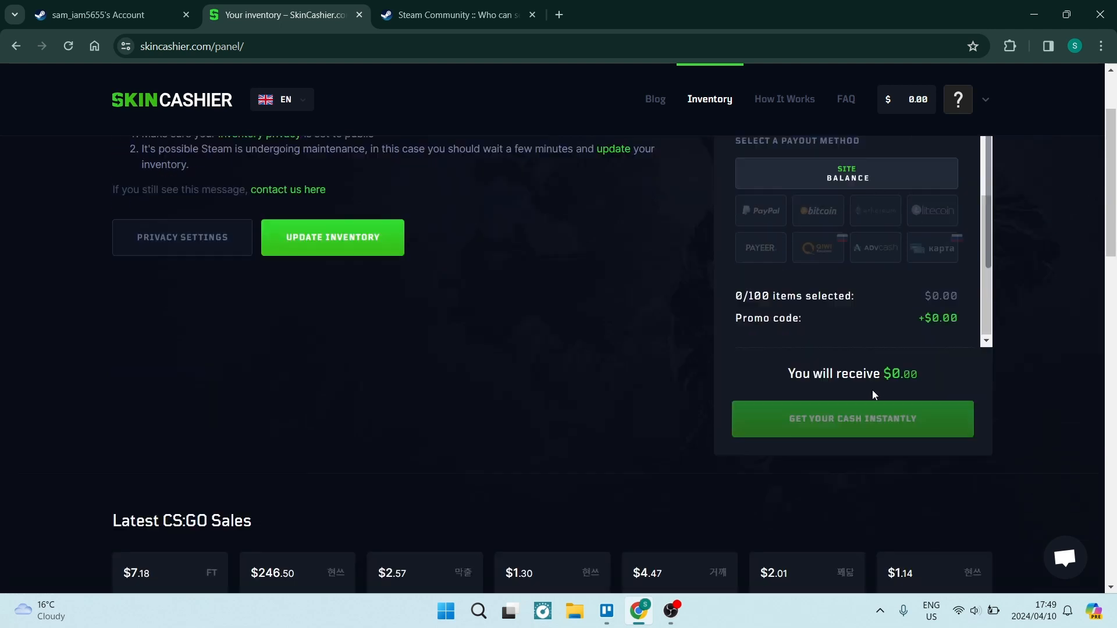
scroll("down", 3)
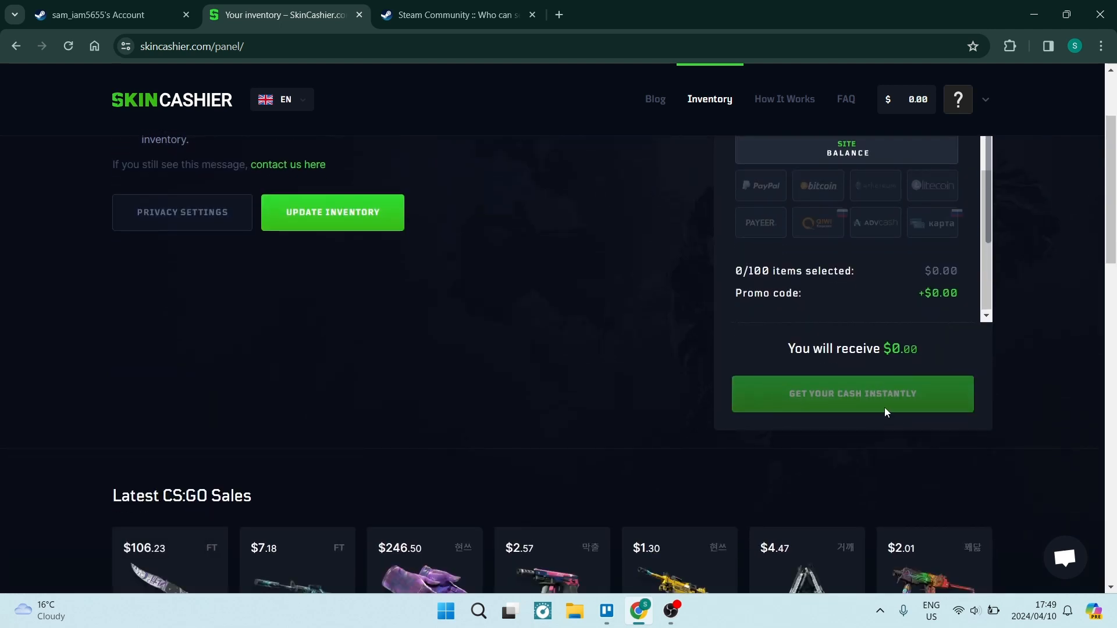
scroll("up", 3)
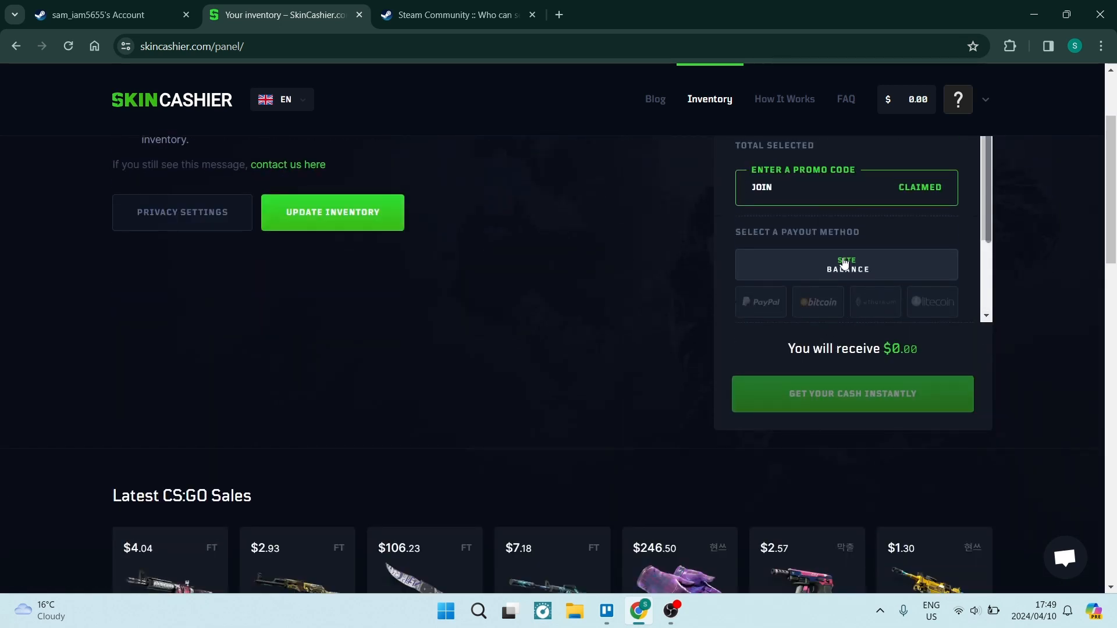
scroll("up", 3)
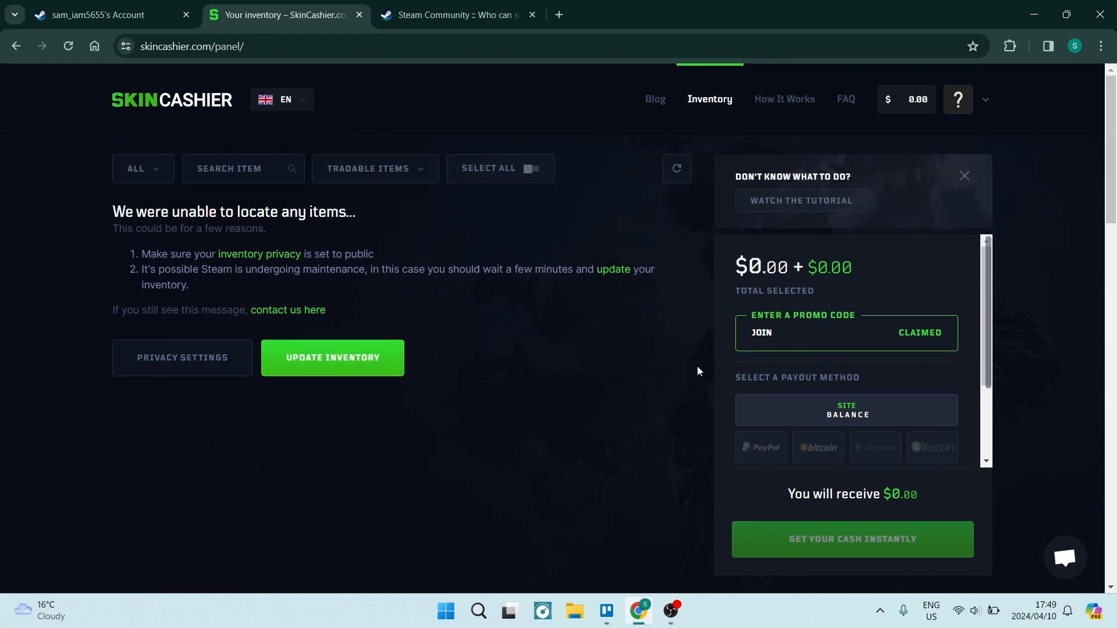